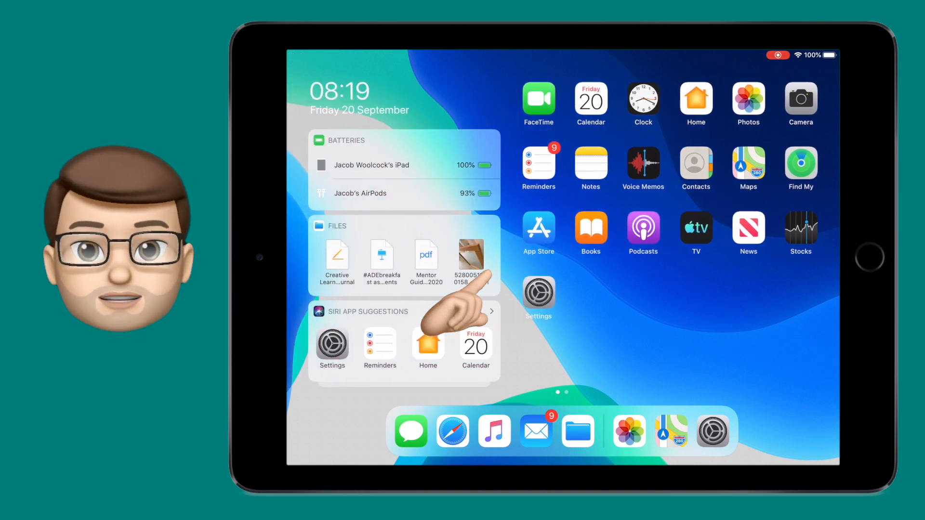
# Scroll the Today View widget column to its end, revealing Notes, Weather and the Edit option.
pyautogui.scroll(3)
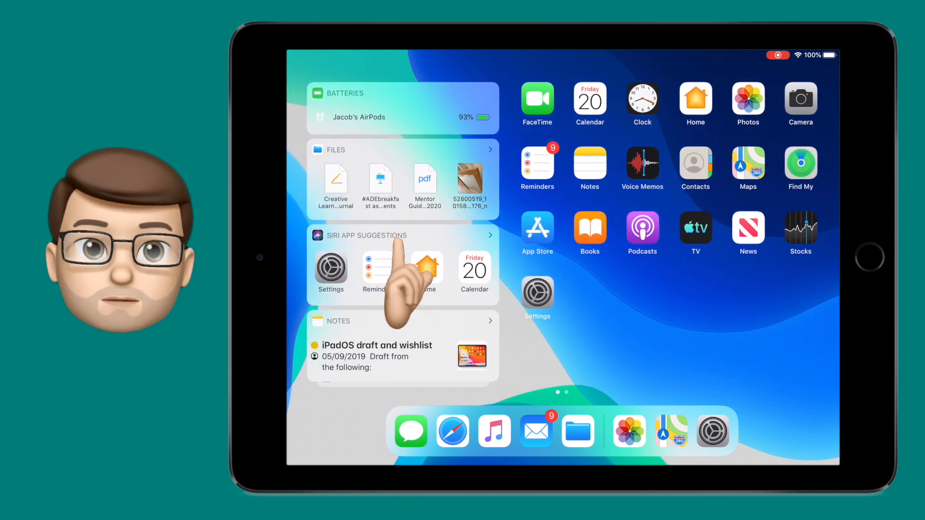
pyautogui.scroll(-3)
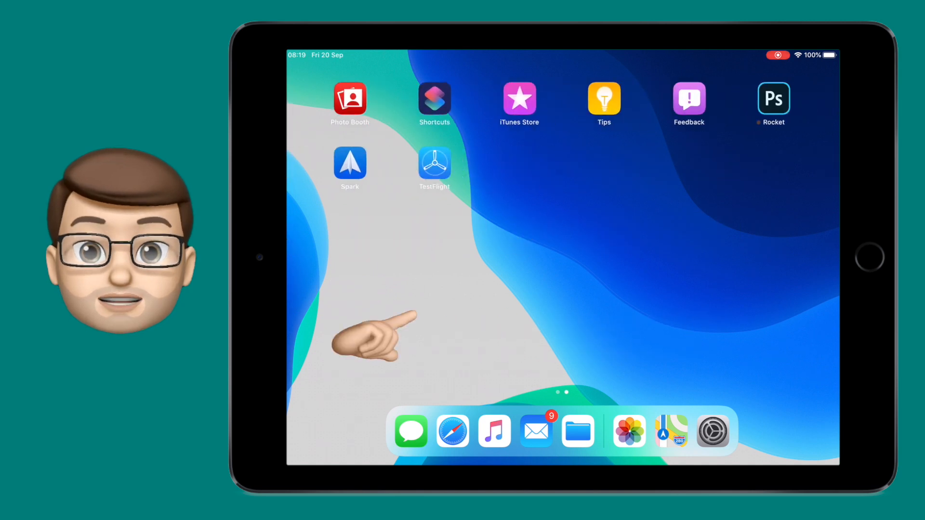
pyautogui.hscroll(-3)
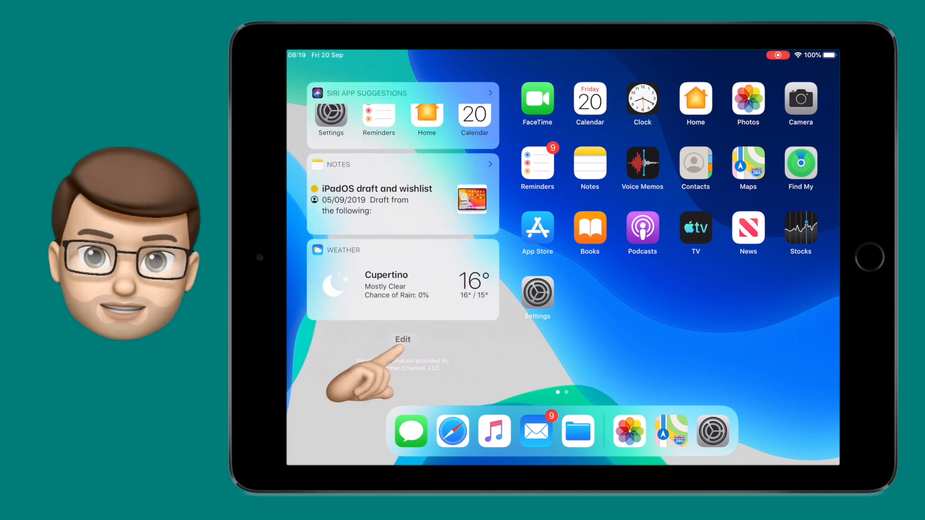
# Enter Today View editing and switch on Keep on Home Screen.
pyautogui.click(402, 340)
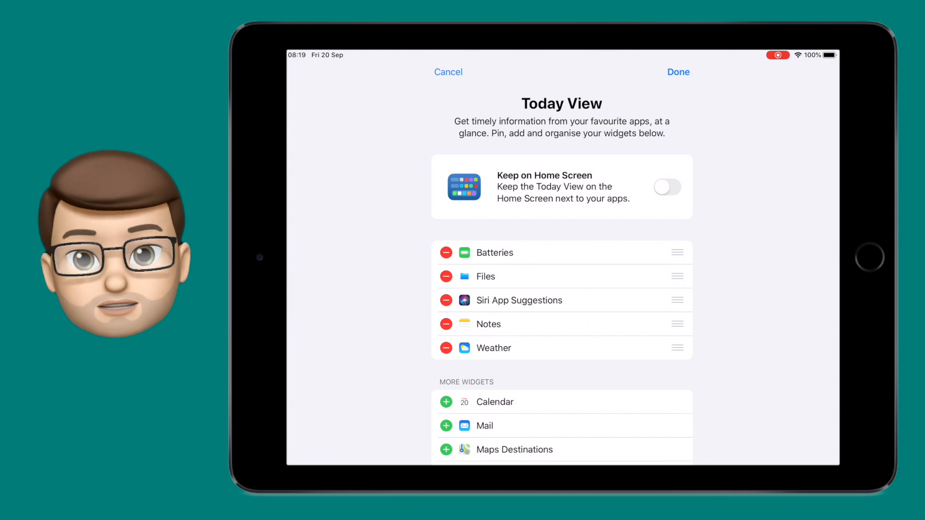
pyautogui.click(667, 187)
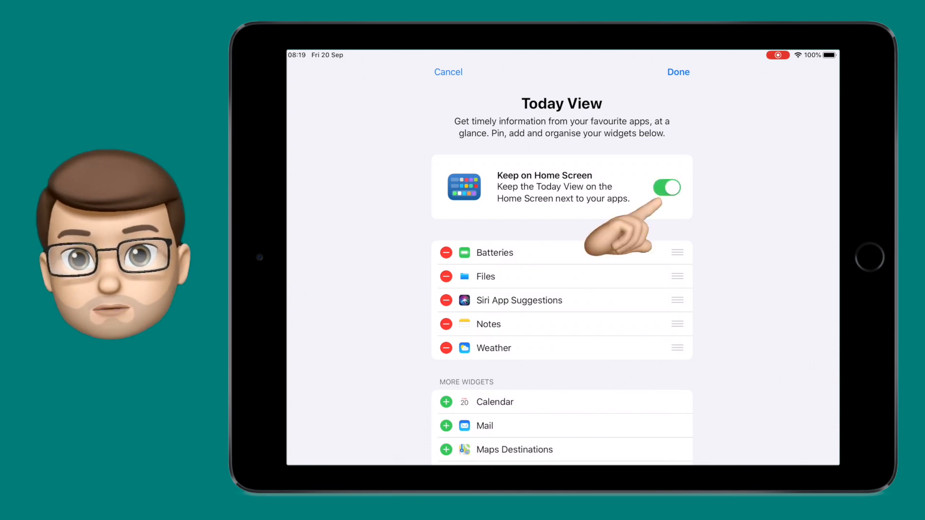